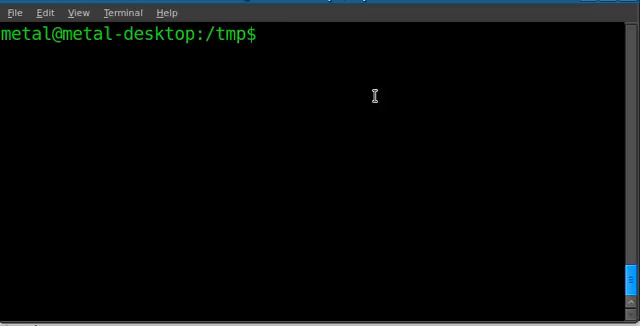
# Step: Leave only 'data.old' on the command line after removing the typed column -t command
pyautogui.write('column')
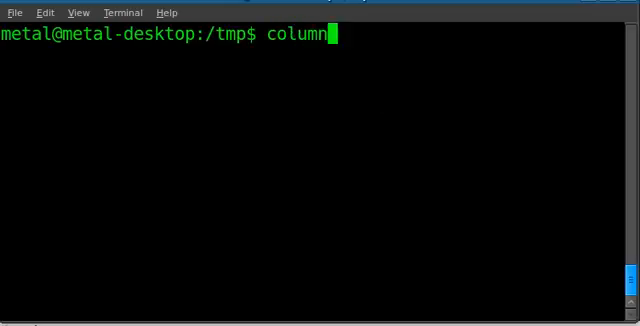
pyautogui.write('-t da')
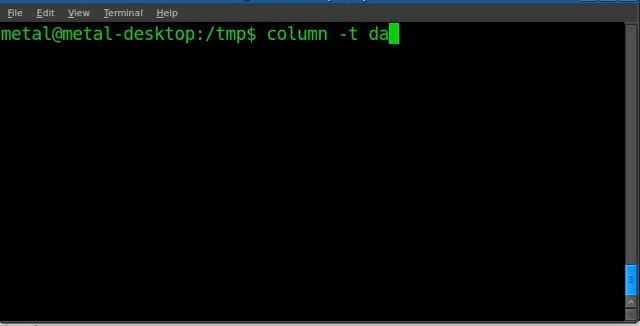
pyautogui.write('ta.old')
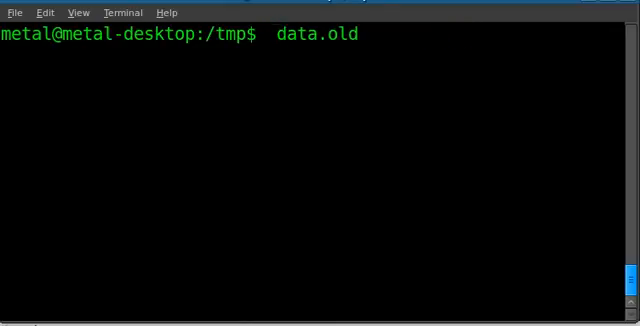
# Step: Print data.old with cat, then align it with column -t data.old
pyautogui.write('cat')
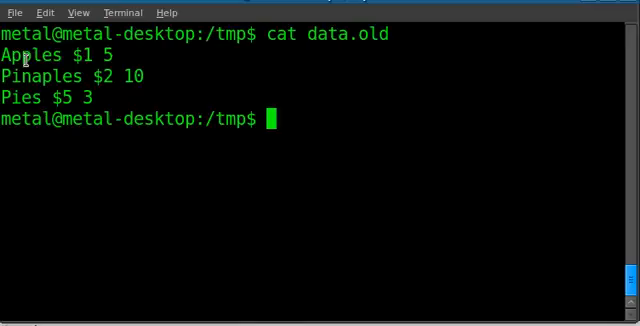
pyautogui.write('t data.old')
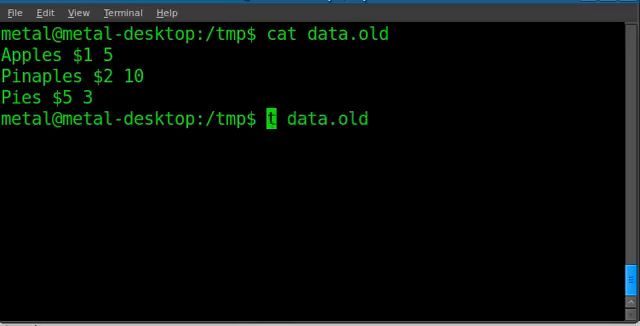
pyautogui.write('column -')
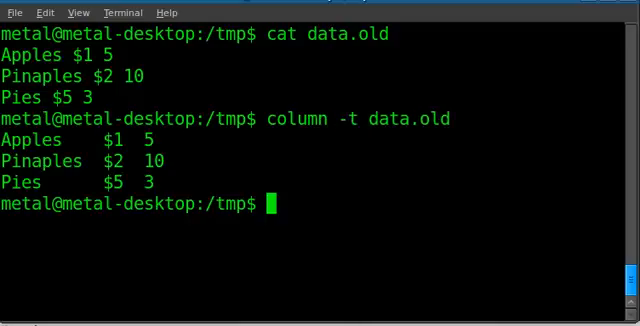
pyautogui.moveTo(120, 162)
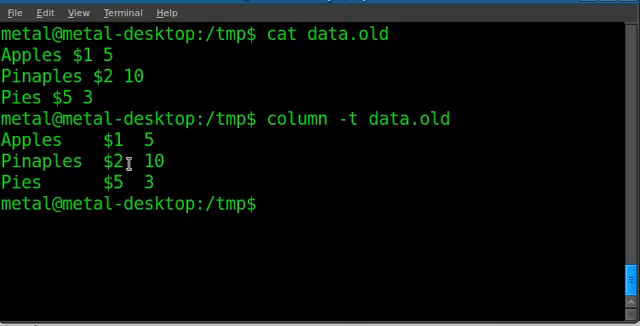
# Step: Edit data.old in nano, inserting 'Green' before Apples, and exit
pyautogui.write('nano')
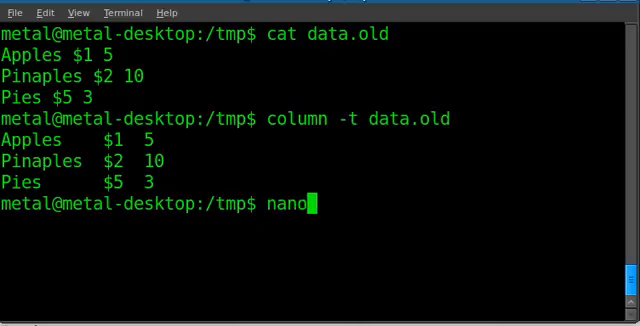
pyautogui.write('data.')
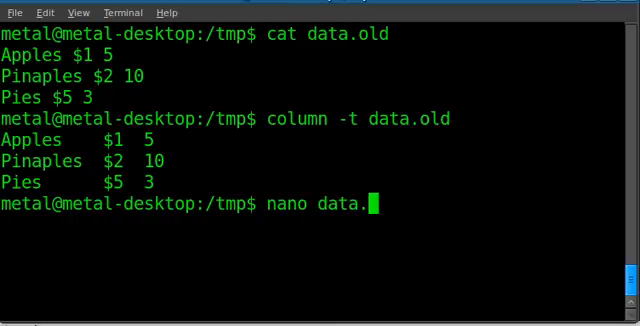
pyautogui.press('Return')
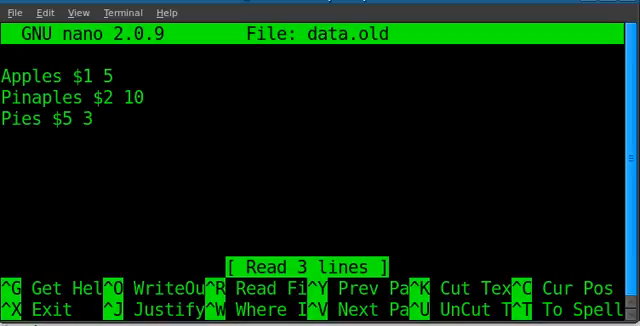
pyautogui.write('Green')
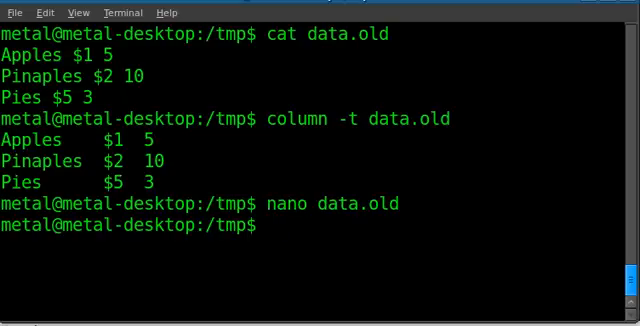
# Step: Rerun column -t data.old showing Green and Apples misaligned, then begin a cat command
pyautogui.press('Return')
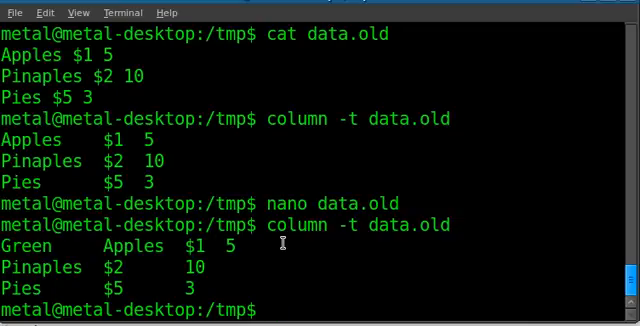
pyautogui.write('cat')
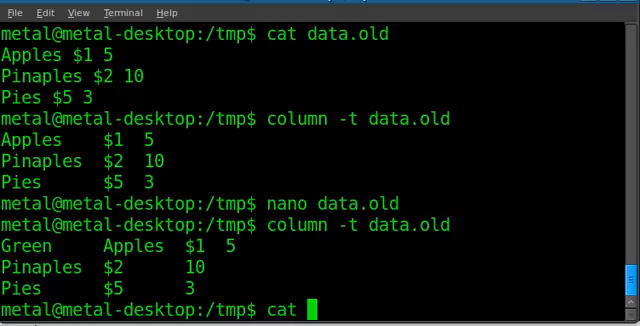
# Step: Display data.csv: Apples|$1|5, Pinaples|$2|10, Pies|$5|3
pyautogui.write('data.csv')
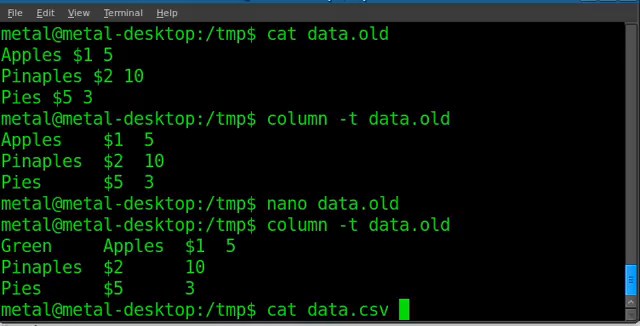
pyautogui.press('Return')
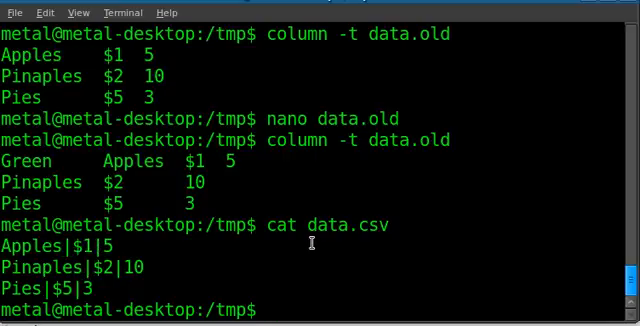
# Step: Align data.csv into columns with column -t -s "|" data.csv
pyautogui.write('column')
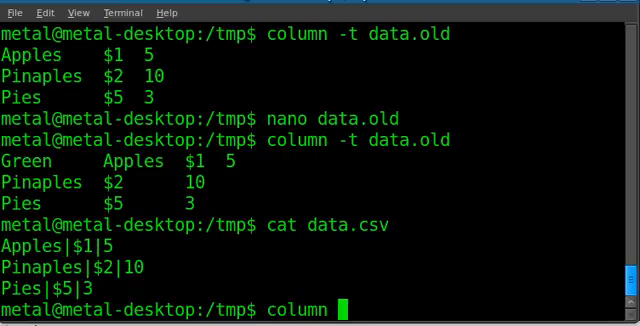
pyautogui.write('-t')
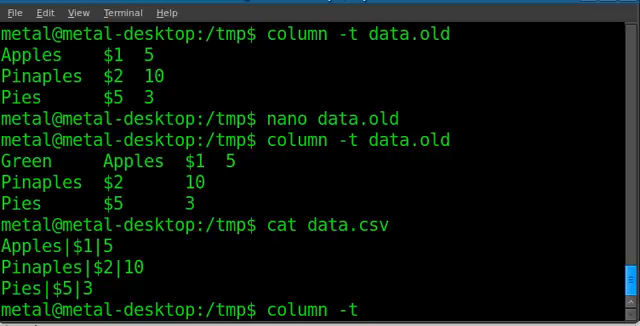
pyautogui.write('-s')
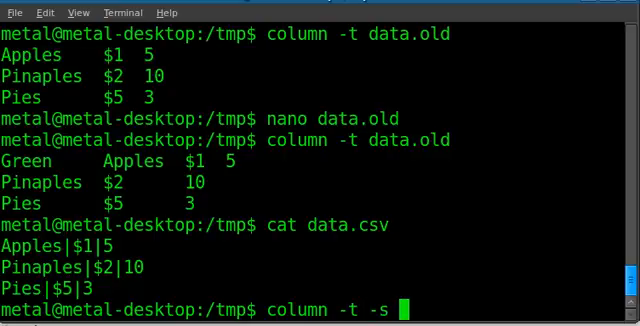
pyautogui.write('"|"')
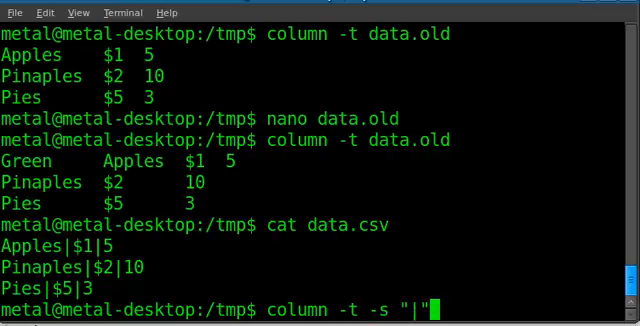
pyautogui.write('data.')
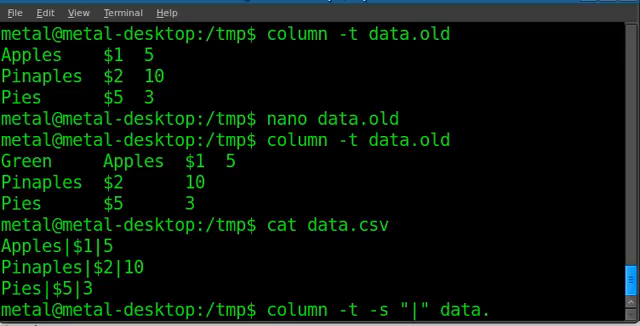
pyautogui.press('Return')
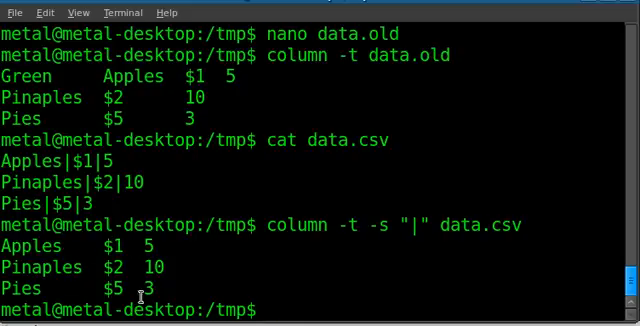
# Step: Edit data.csv in nano so the first line reads 'Green Apples|$1|5', starting the Ctrl+O save
pyautogui.write('na')
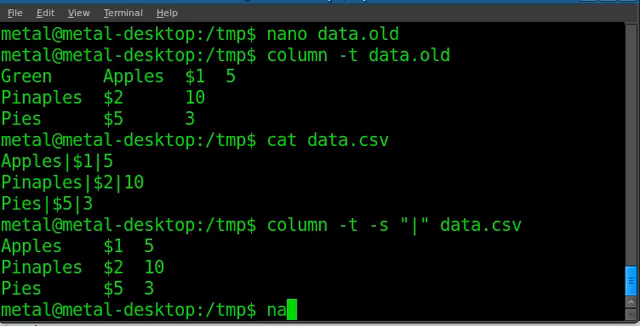
pyautogui.write('no')
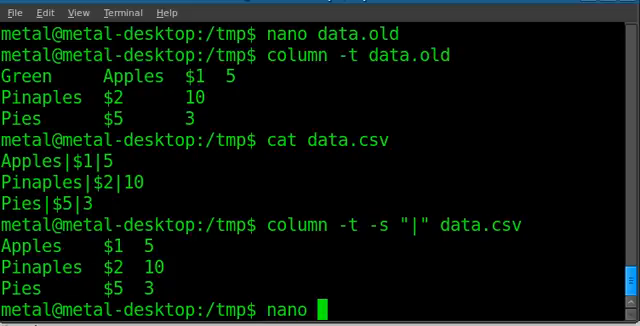
pyautogui.press('Return')
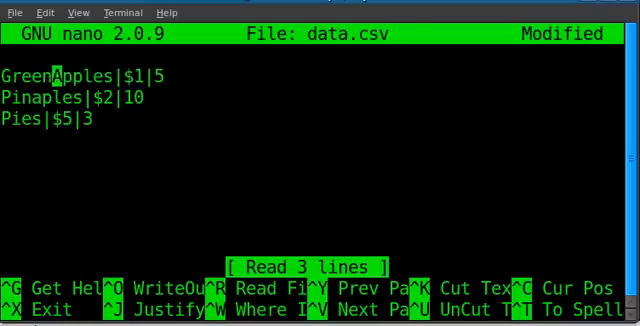
pyautogui.press('ctrl+o')
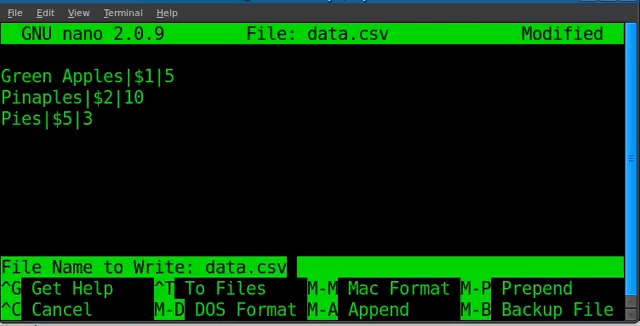